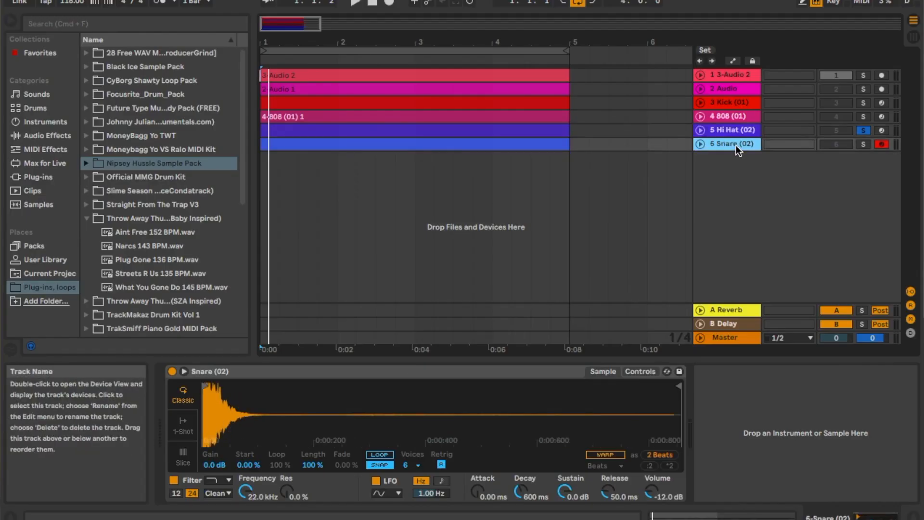
mouse_move(744, 164)
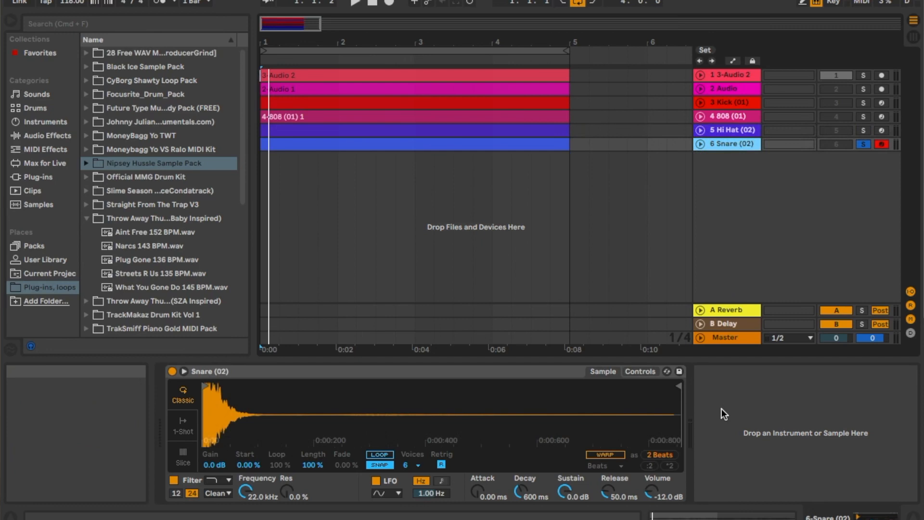
mouse_move(306, 312)
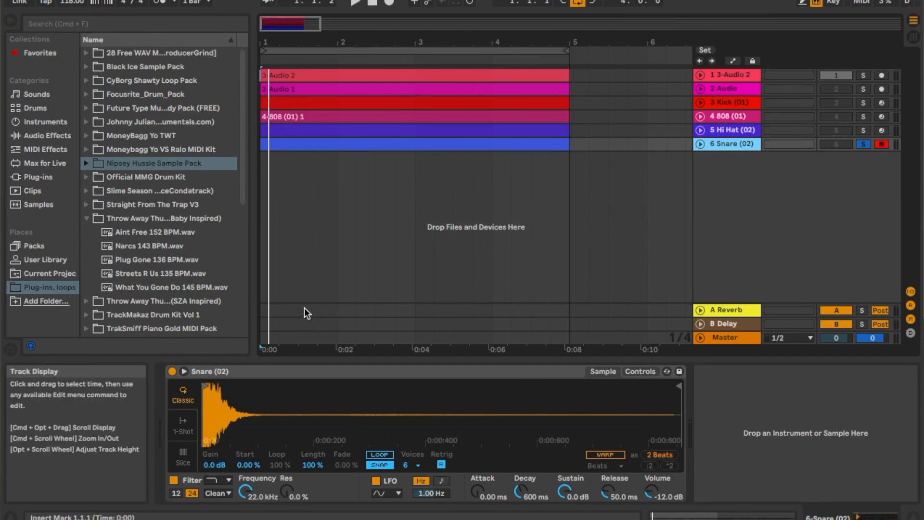
- Show the Audio Effects category in the browser and scroll down to Full Chain Master.adg
scroll("down", 3)
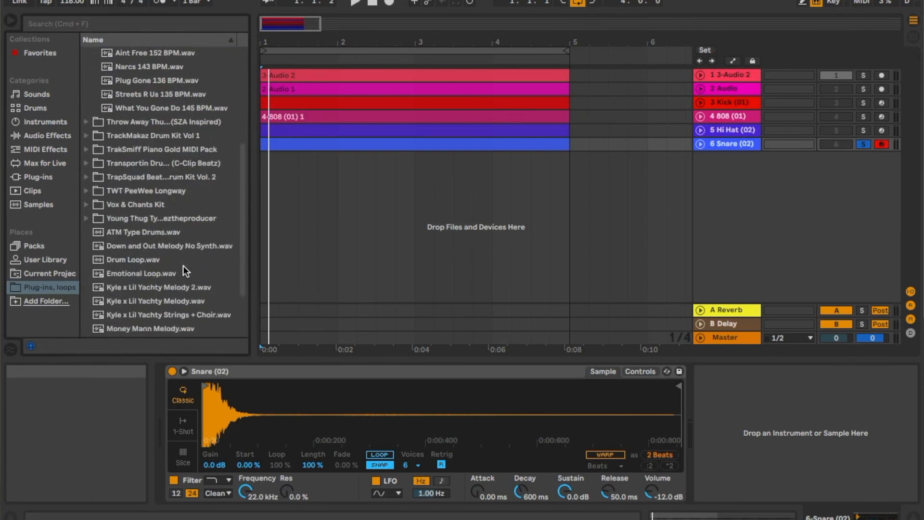
left_click(46, 134)
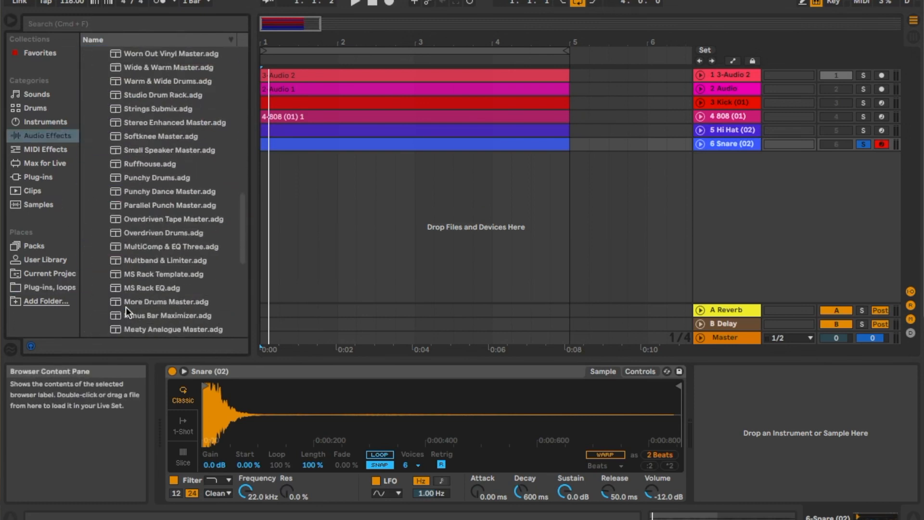
scroll("down", 3)
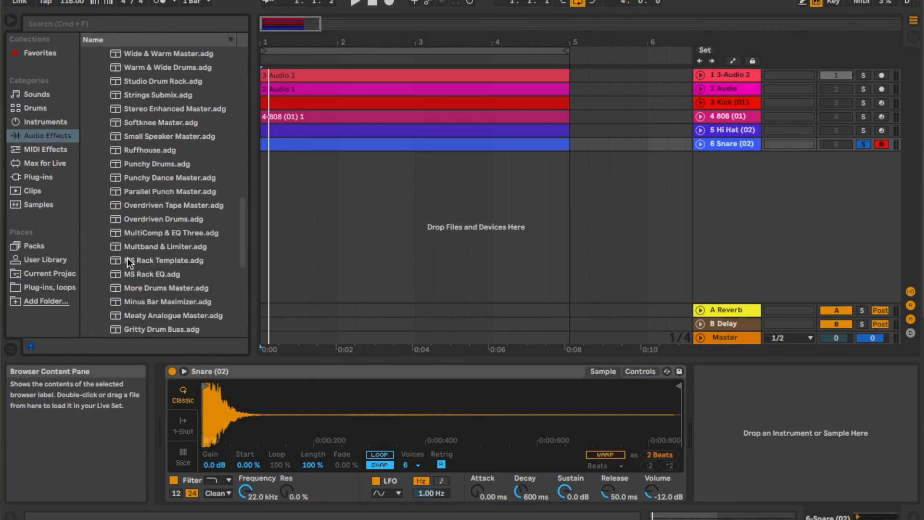
scroll("down", 3)
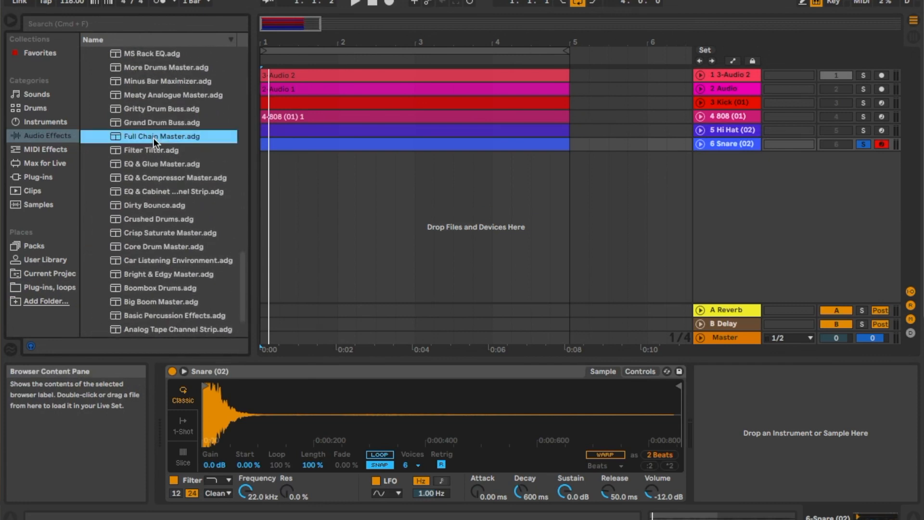
double_click(164, 136)
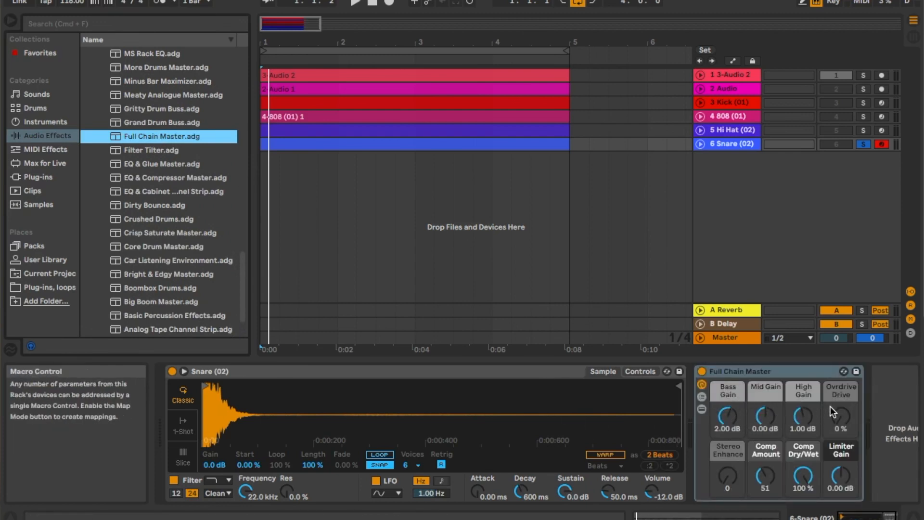
mouse_move(800, 446)
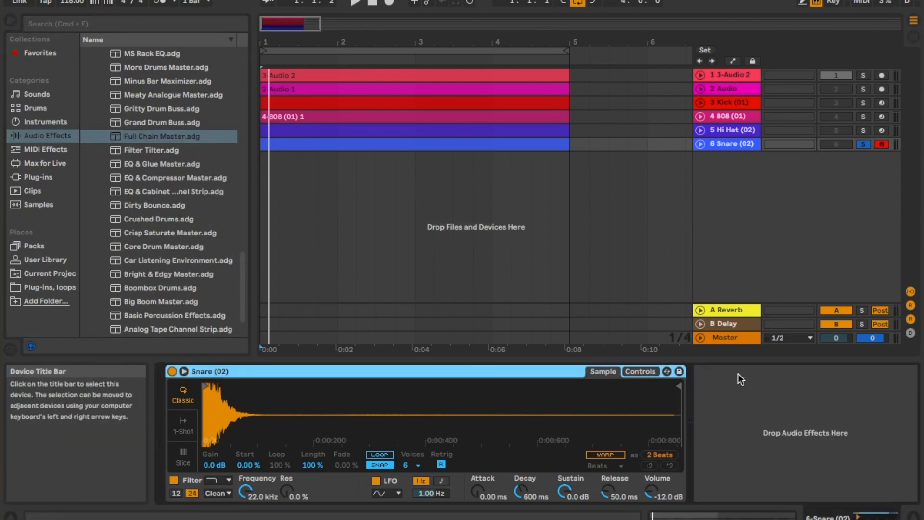
mouse_move(582, 335)
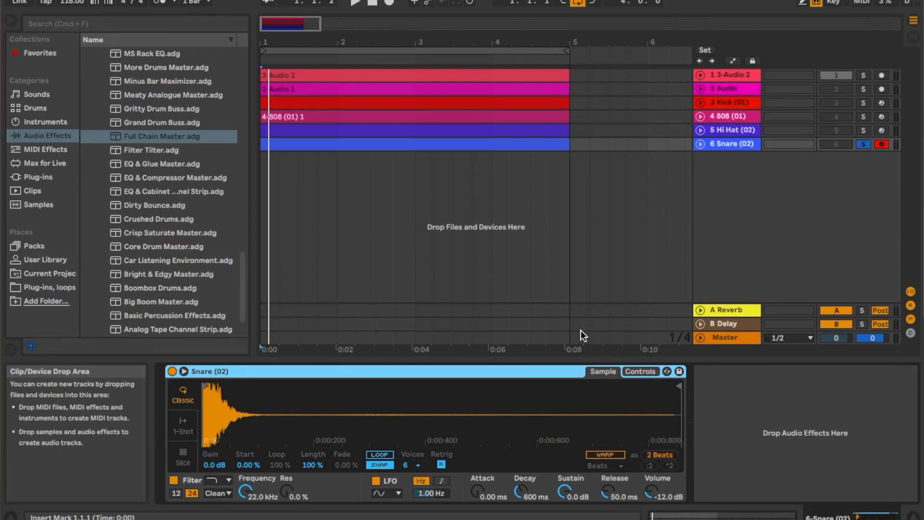
mouse_move(552, 419)
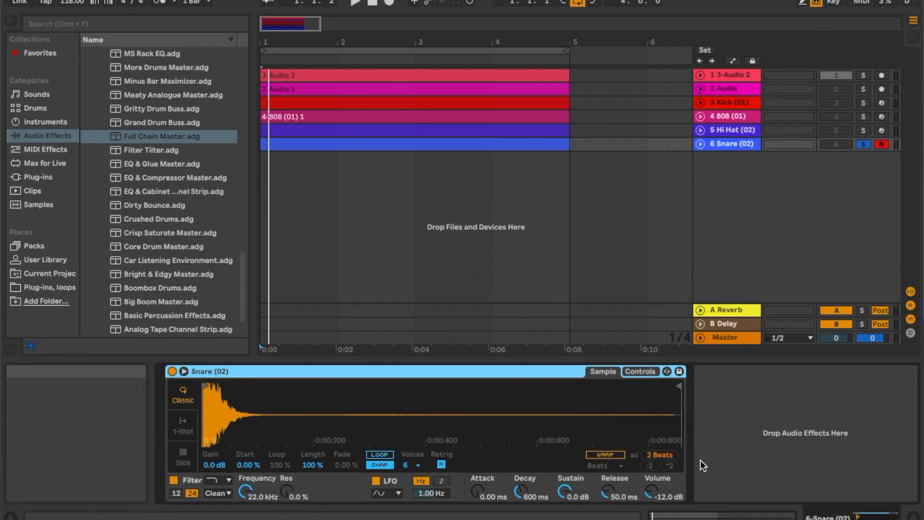
mouse_move(772, 444)
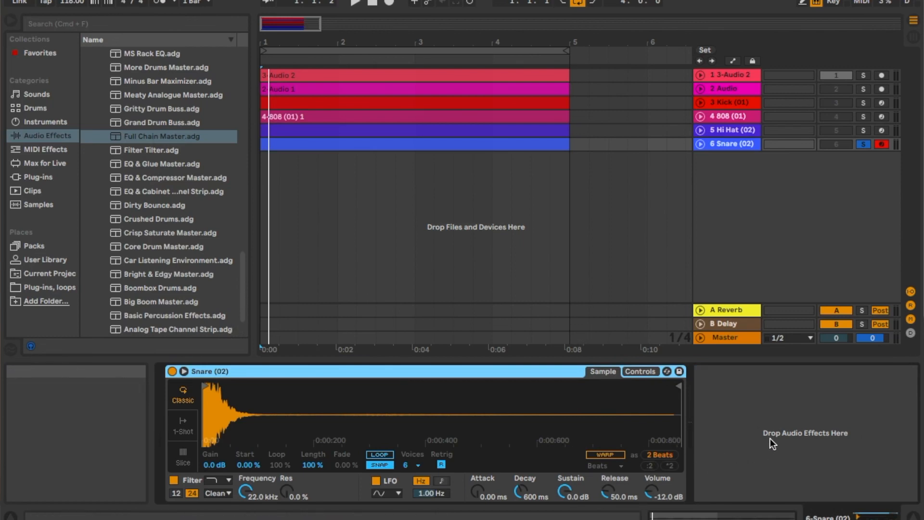
- Play the beat through from the transport and stop it again
left_click(355, 3)
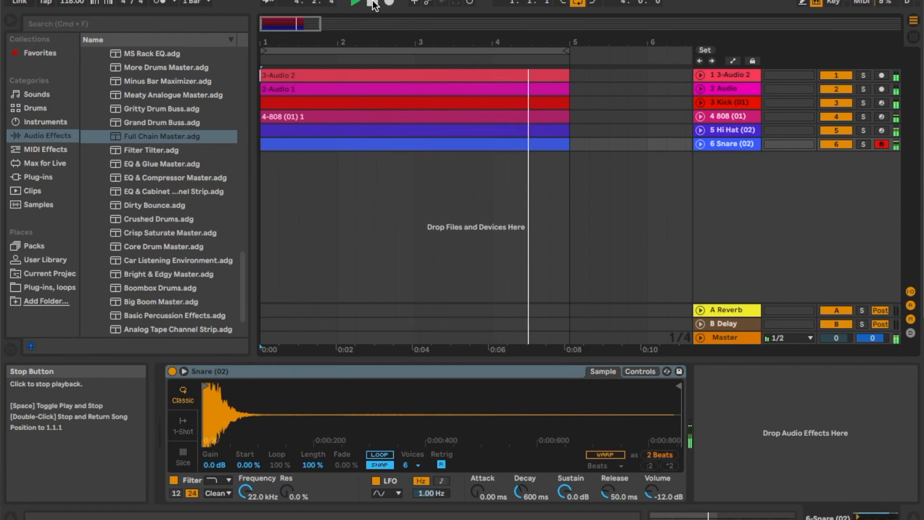
left_click(373, 3)
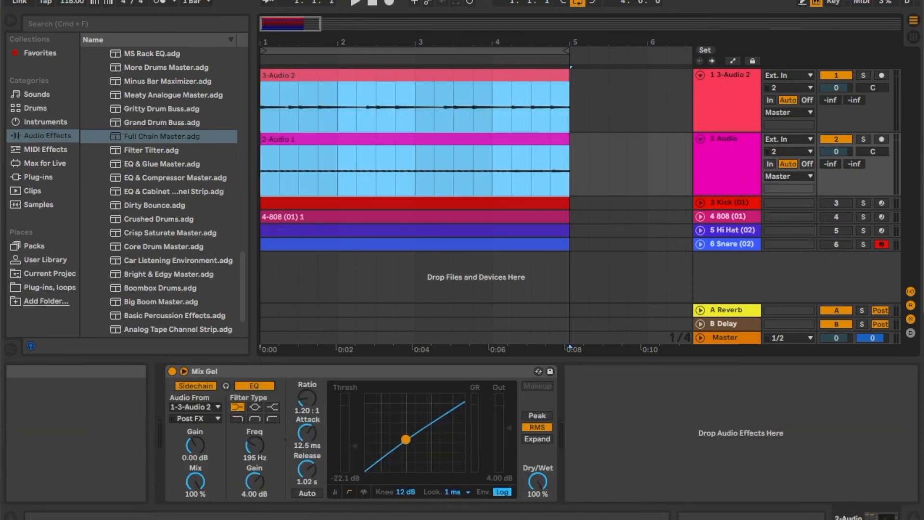
- Export the master mix as a 24-bit WAV named 'Drippin loop' to the Desktop
left_click(70, 3)
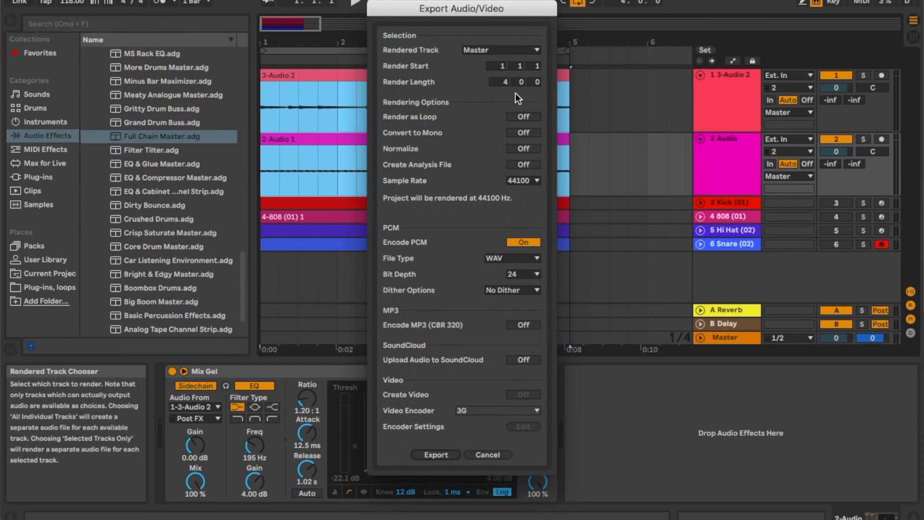
mouse_move(524, 55)
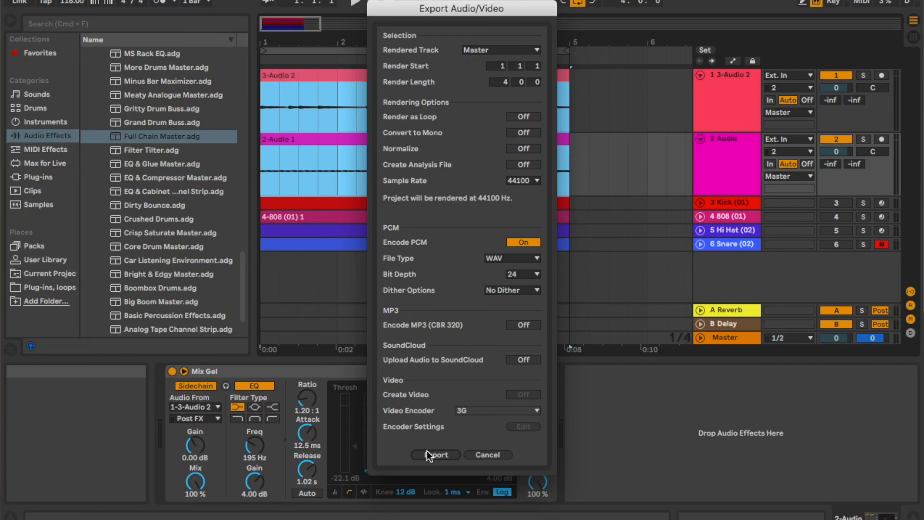
mouse_move(461, 466)
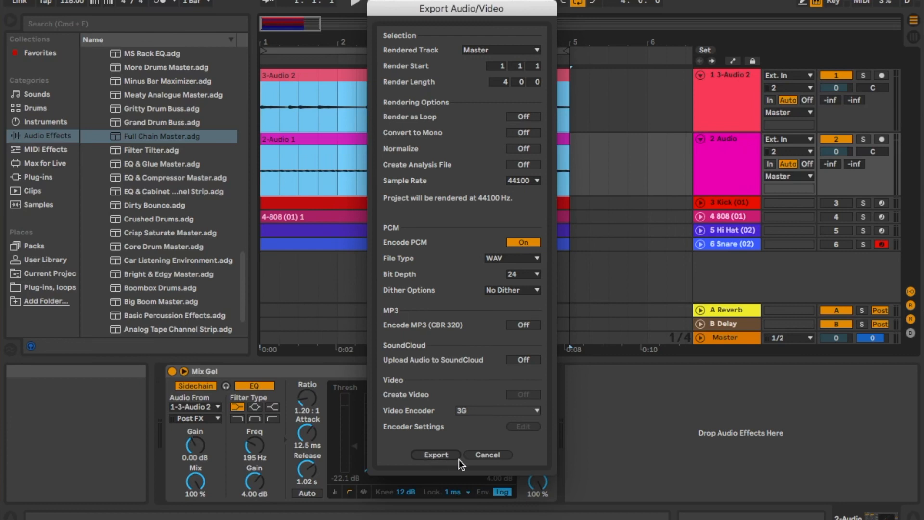
left_click(435, 454)
type("Drippin")
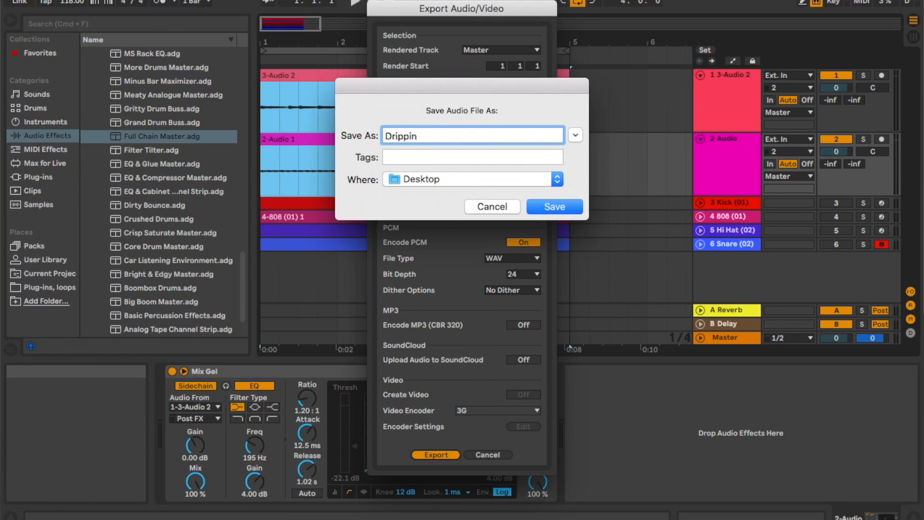
type("loop")
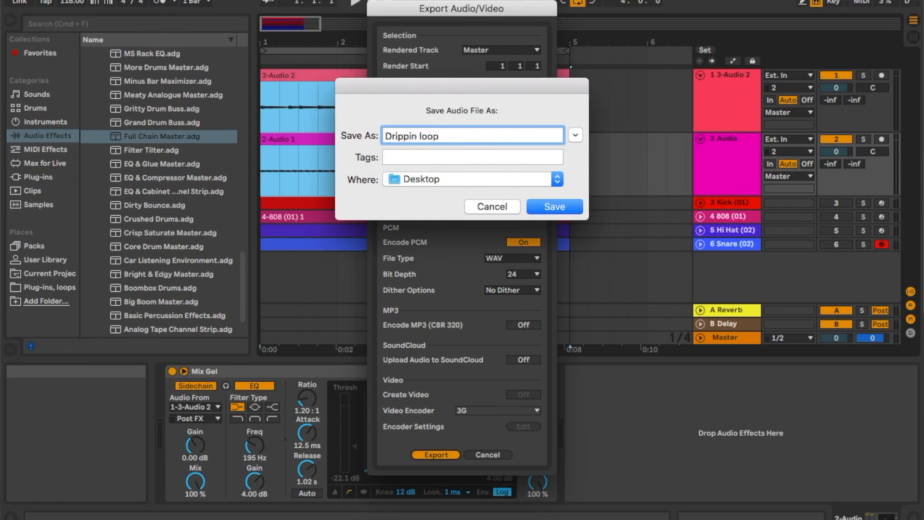
left_click(553, 207)
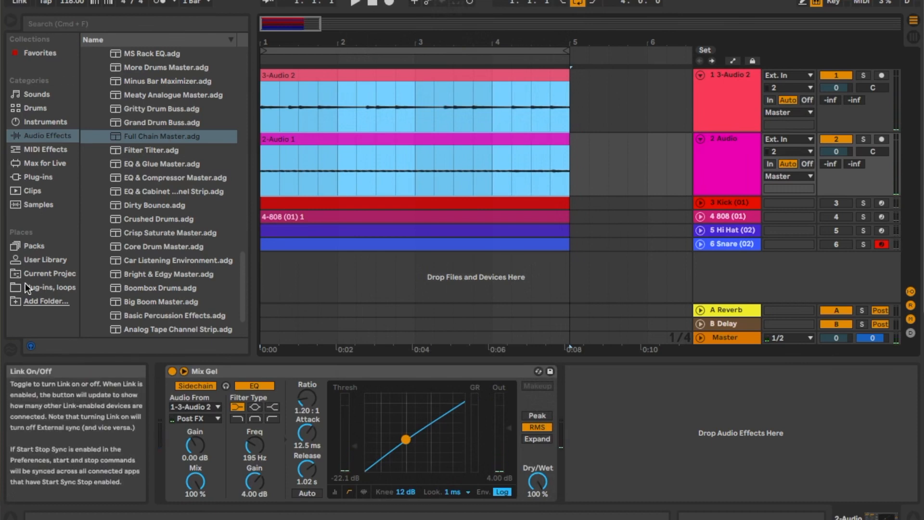
mouse_move(35, 37)
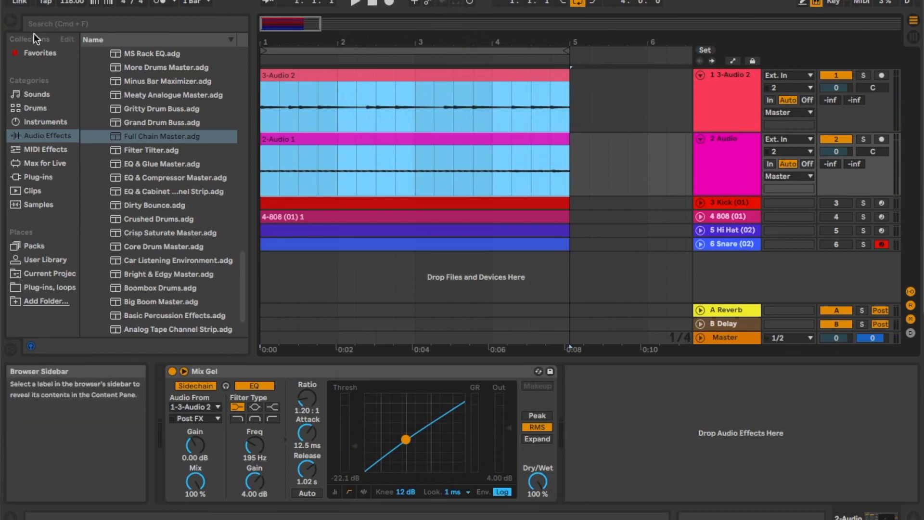
mouse_move(44, 304)
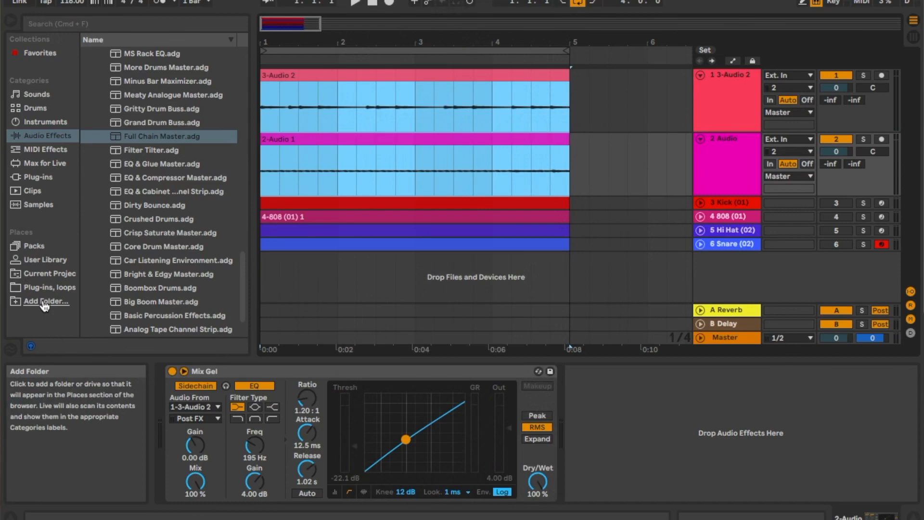
- Add the Desktop as a browser place and load Drippin loop.wav onto a new top audio track
left_click(42, 301)
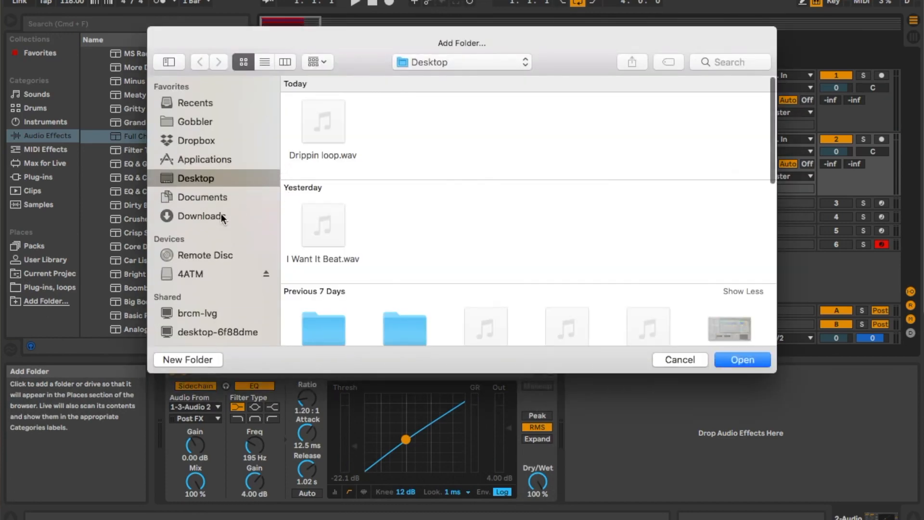
left_click(324, 122)
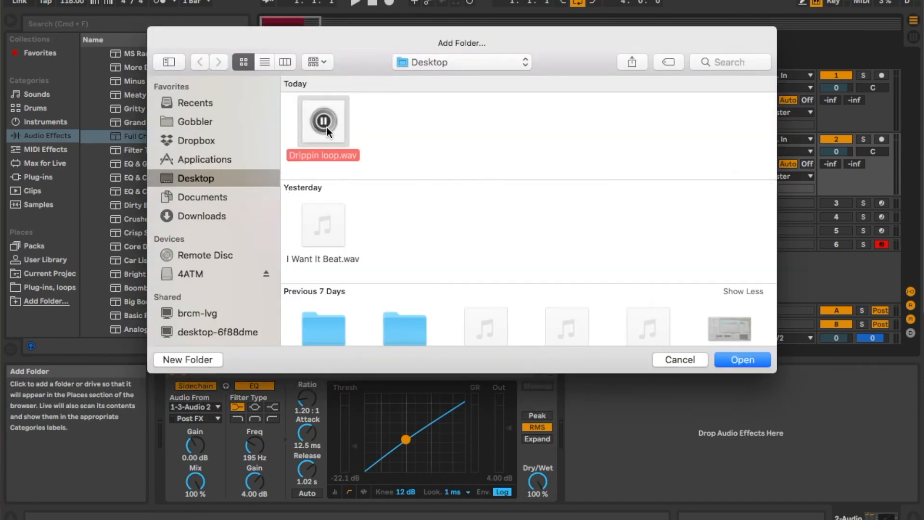
mouse_move(710, 392)
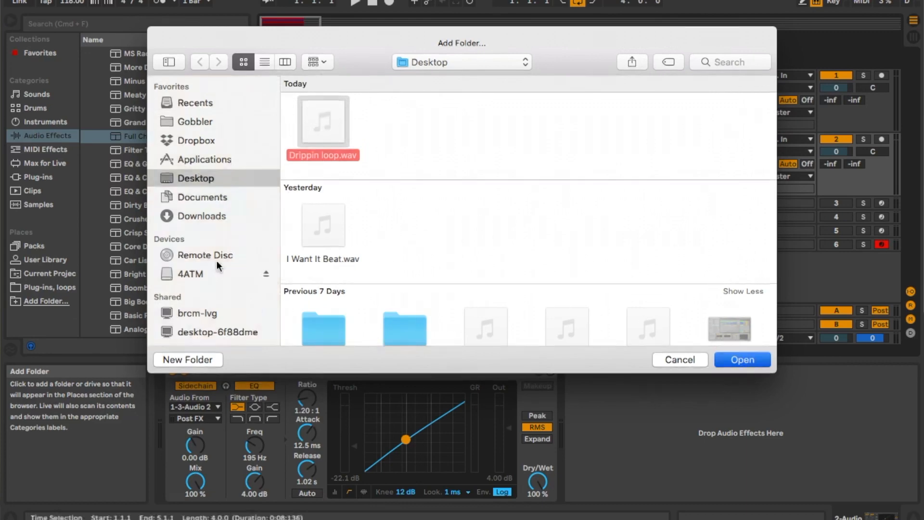
left_click(742, 359)
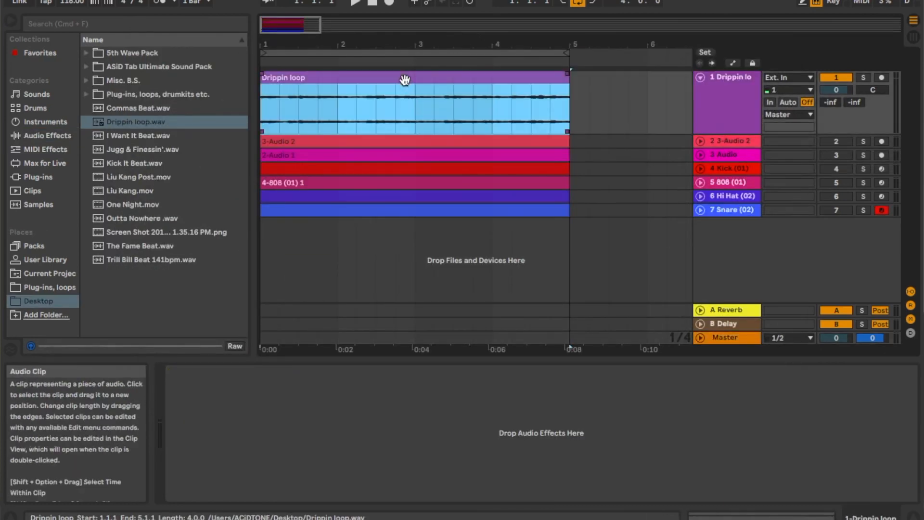
- Freeze the new Drippin loop track from its context menu
right_click(405, 79)
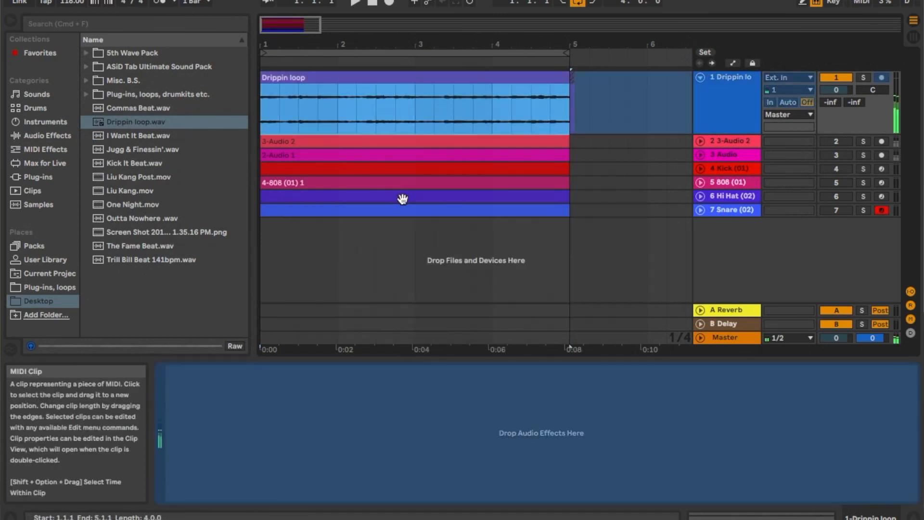
left_click(363, 81)
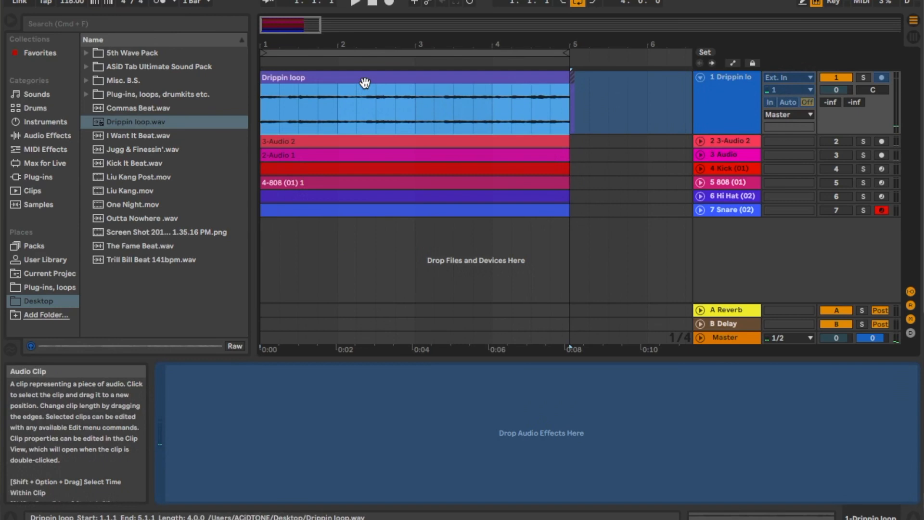
right_click(364, 82)
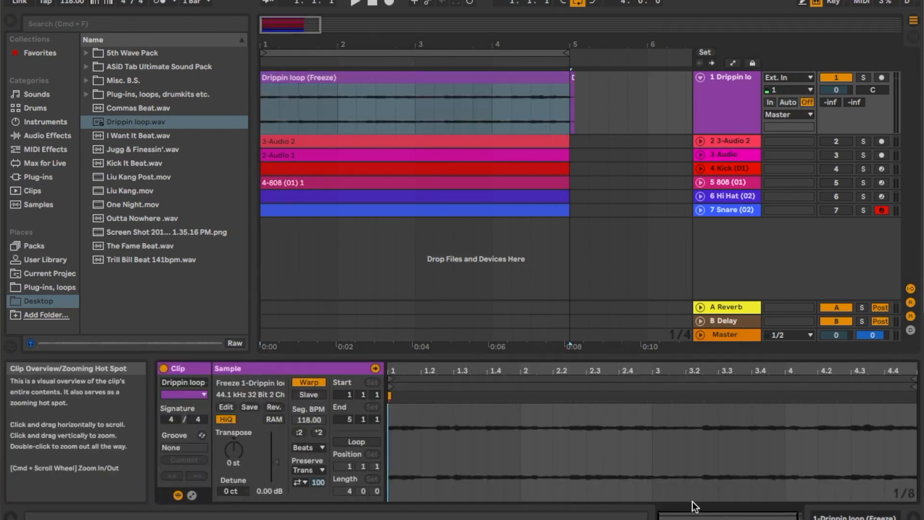
mouse_move(306, 448)
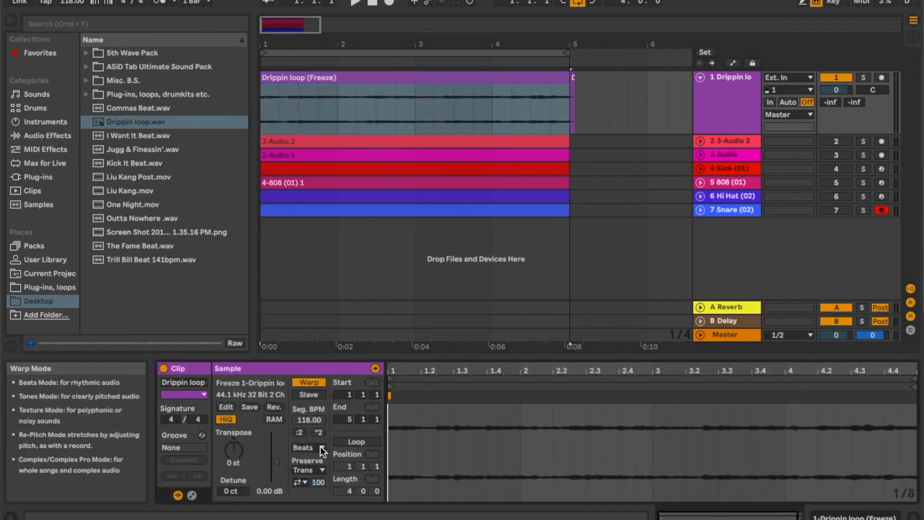
- Set the clip's warp mode to Re-Pitch and double its tempo to 236 BPM
left_click(308, 448)
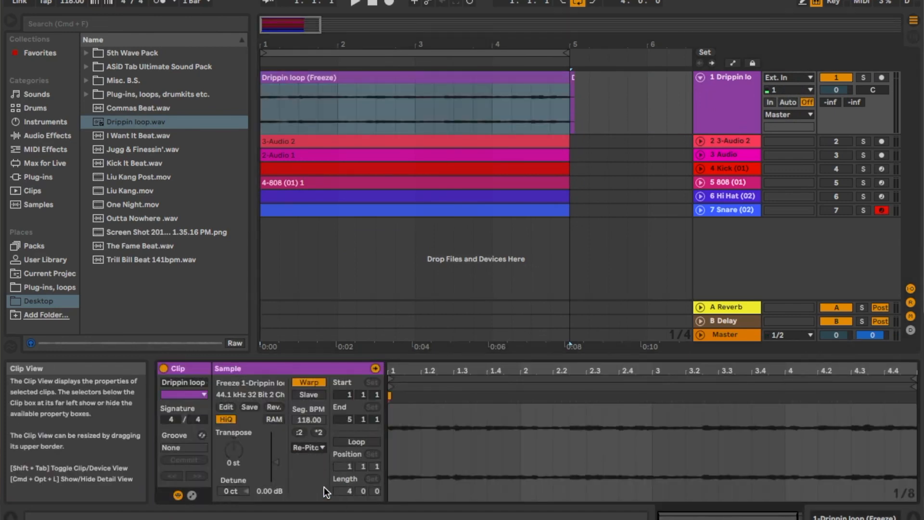
mouse_move(319, 433)
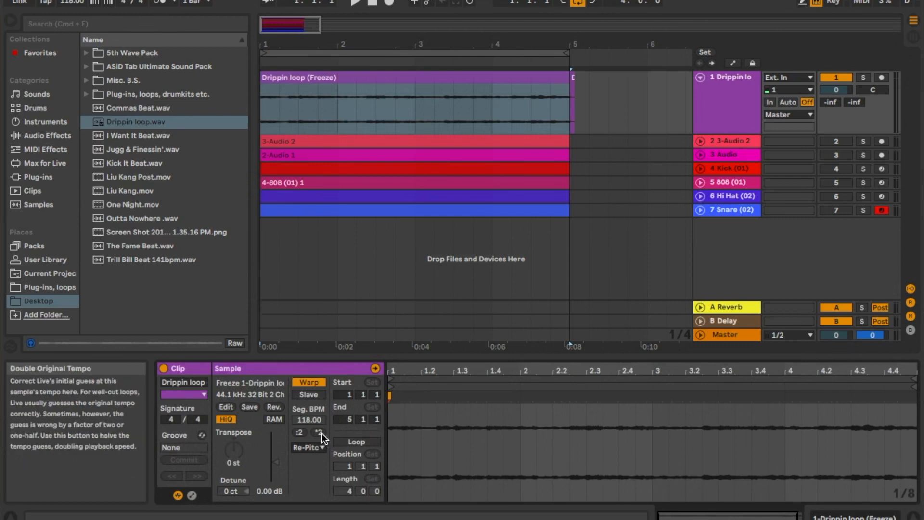
left_click(316, 433)
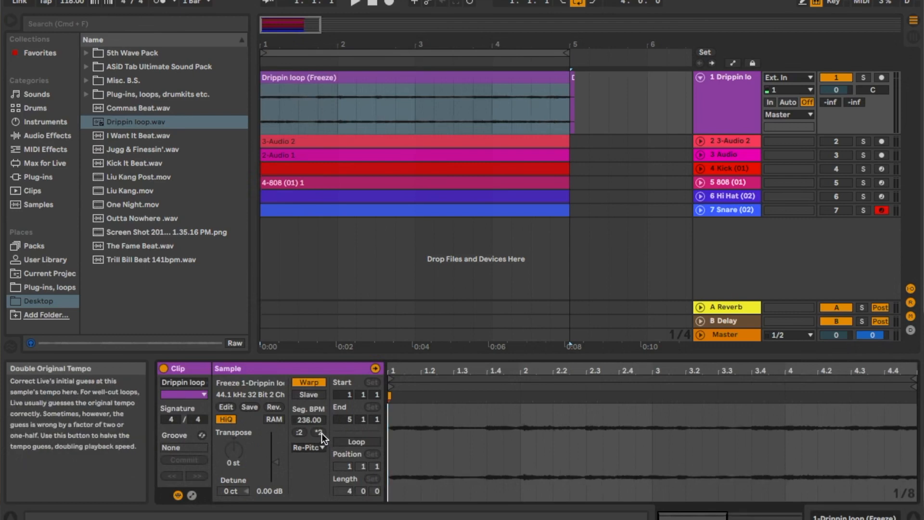
mouse_move(555, 122)
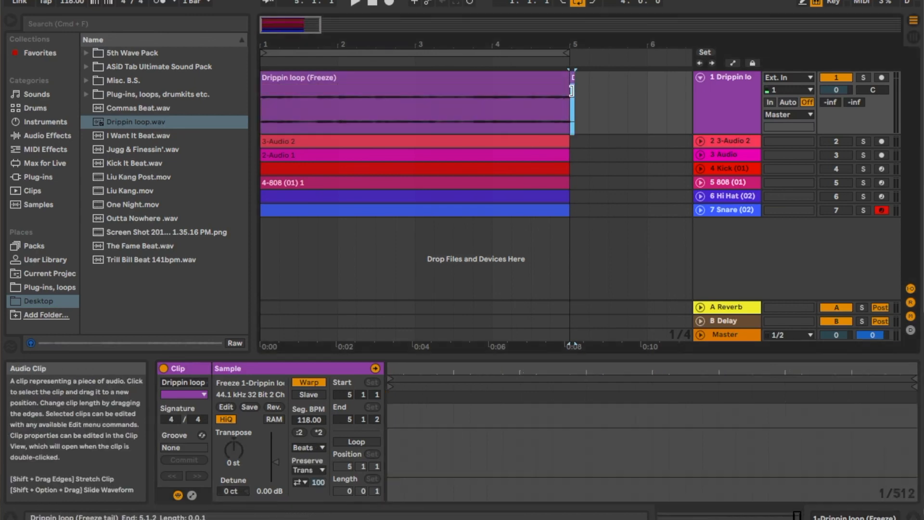
left_click(379, 118)
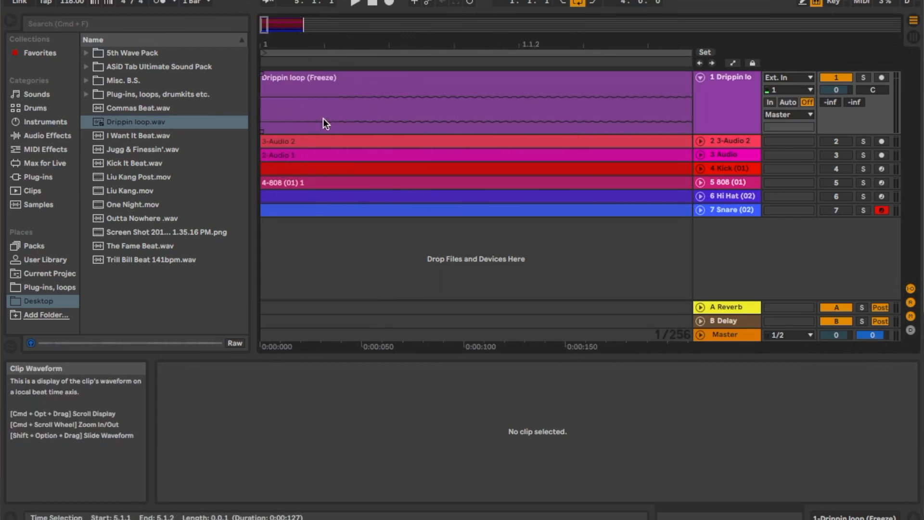
left_click(294, 112)
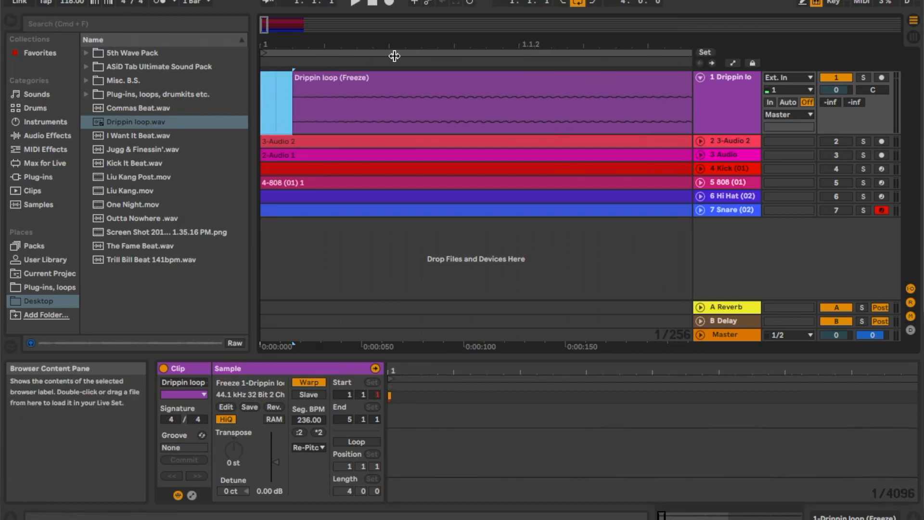
left_click(413, 103)
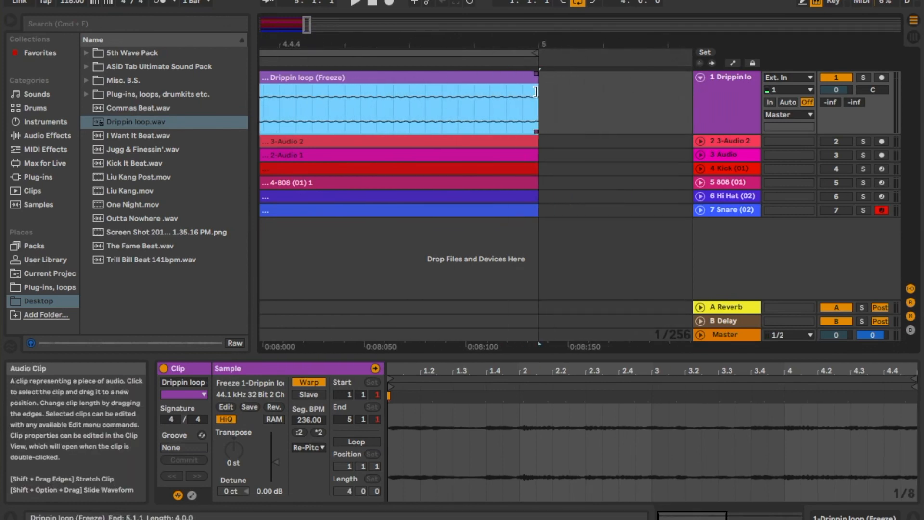
mouse_move(298, 42)
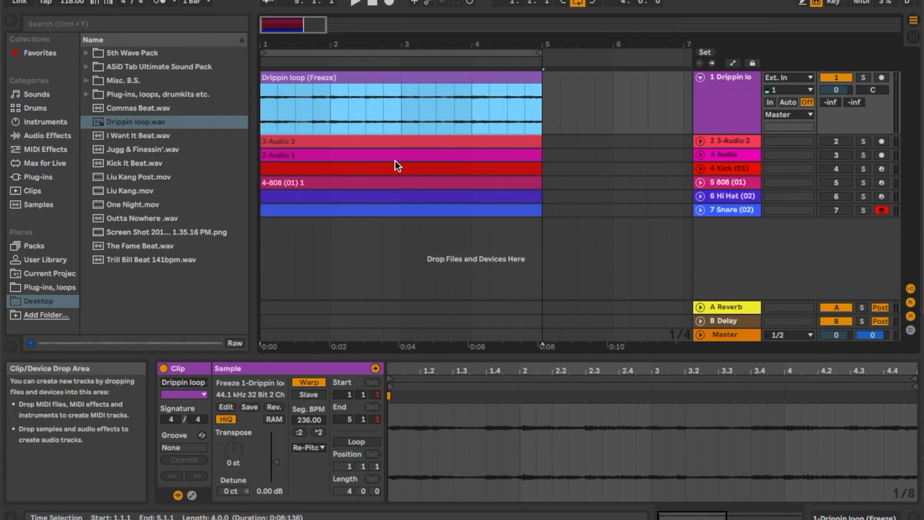
- Play the re-pitched Drippin loop with the drum tracks switched back on
left_click(355, 4)
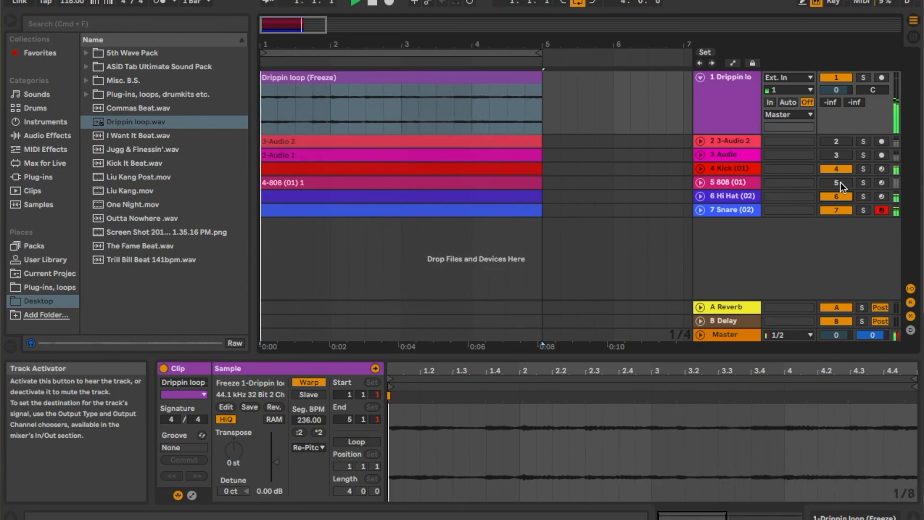
left_click(356, 5)
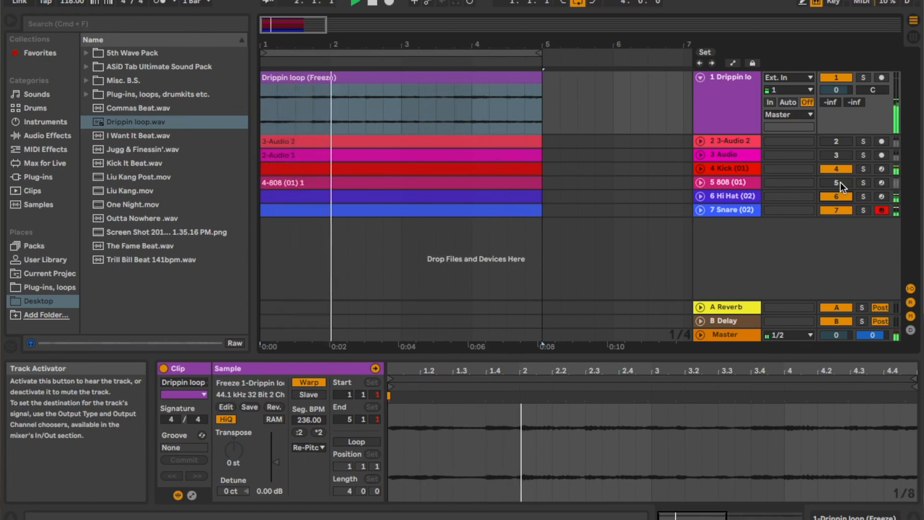